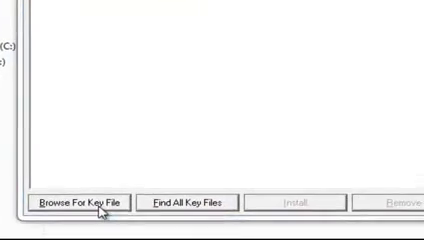
- Browse for the licence key file and scroll to the PROTEUS 7.2 sp2 full folder's licence.lxk
left_click(78, 200)
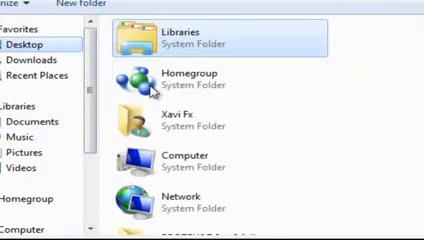
scroll("down", 3)
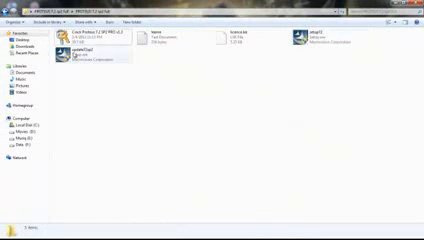
- Run the Proteus update program from the PROTEUS 7.2 sp2 full folder
left_click(75, 65)
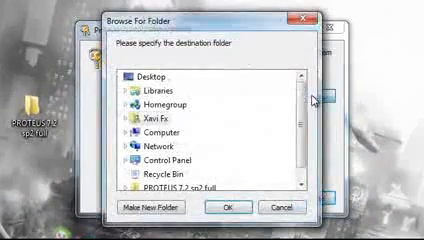
- Browse to Local Disk (C:) > Program Files as the update's destination folder
scroll("down", 3)
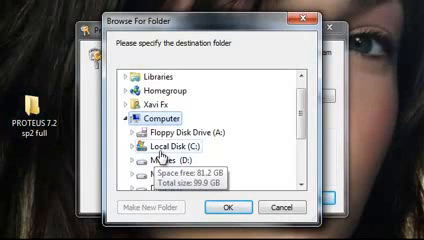
scroll("down", 3)
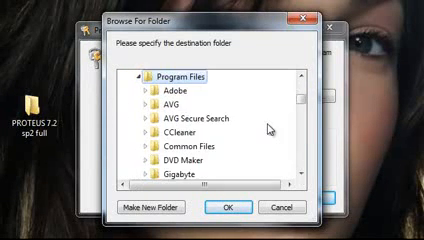
scroll("down", 3)
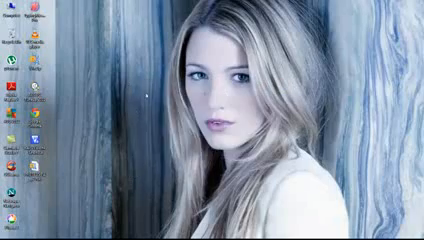
- Launch ISIS 7 Professional from Start > All Programs > Proteus 7 Professional
left_click(10, 232)
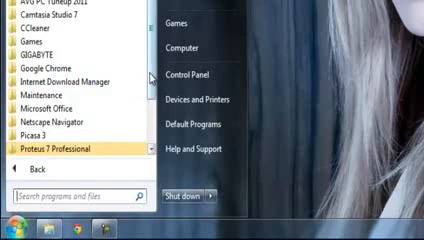
scroll("down", 3)
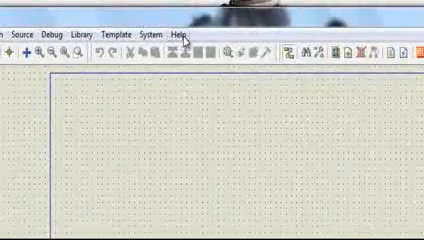
- Open Help > About ISIS to confirm Release 7.2 SP2 registration
left_click(184, 8)
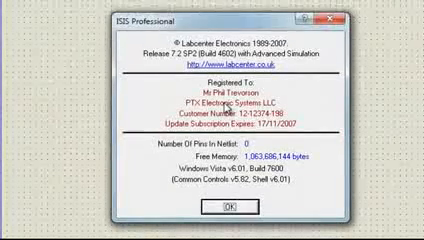